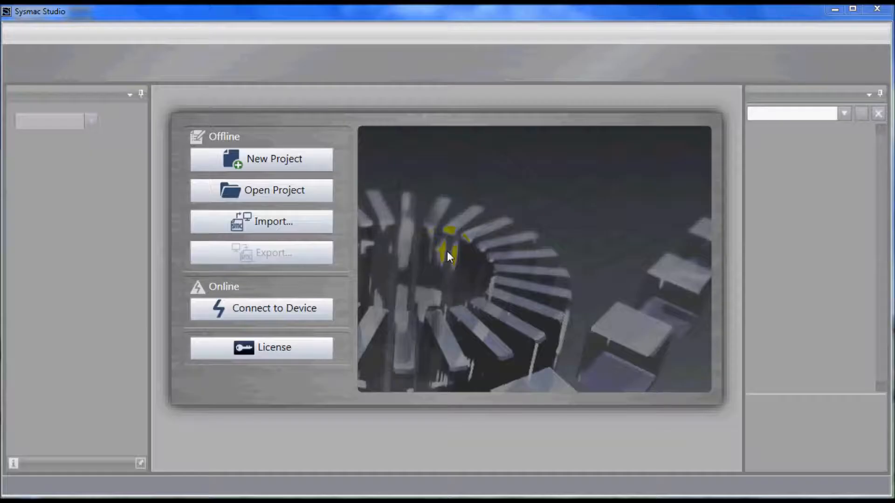
mouse_move(712, 136)
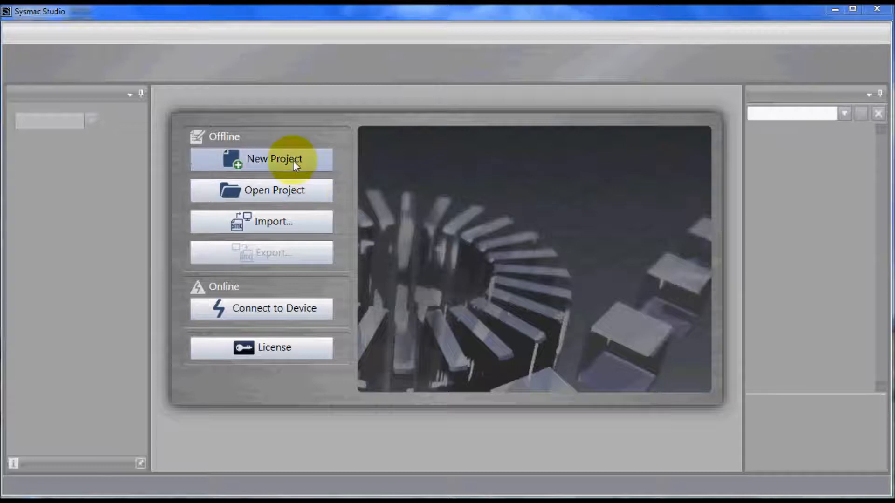
Create a new project with category Vision Sensor and device FH.
left_click(274, 159)
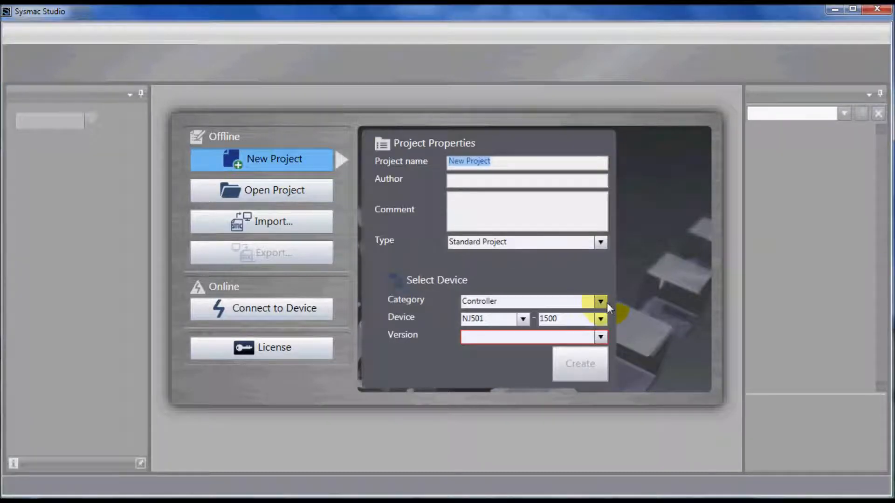
left_click(601, 302)
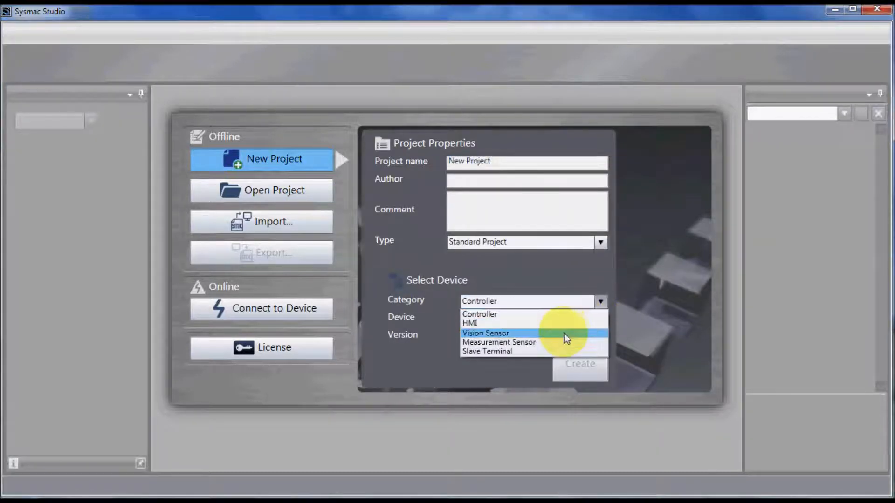
left_click(484, 332)
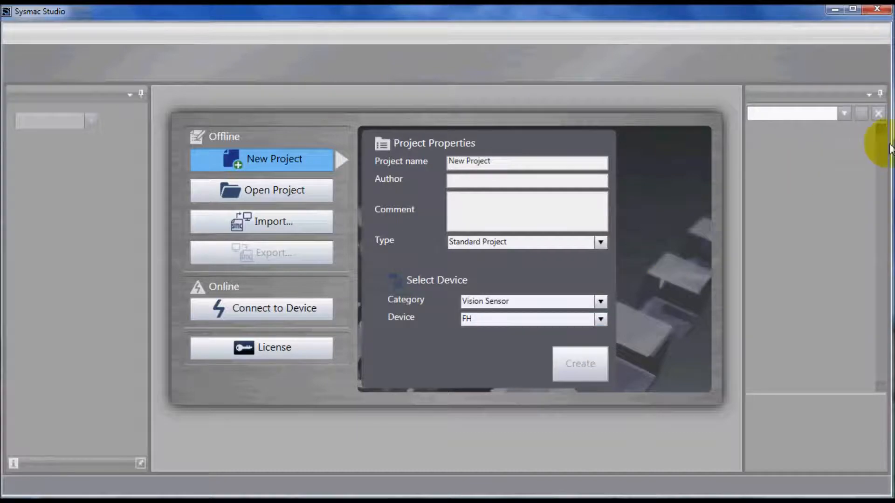
left_click(581, 364)
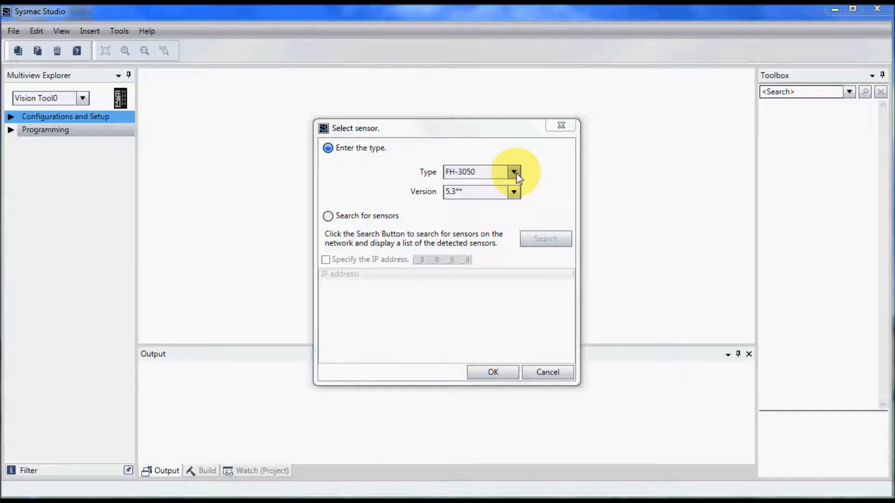
Choose FH-3050, version 5.3, as the sensor type.
left_click(512, 172)
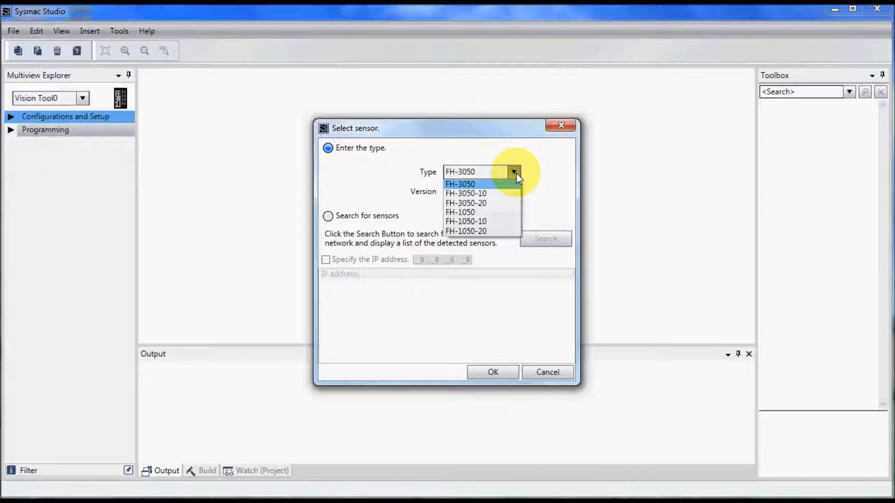
left_click(460, 184)
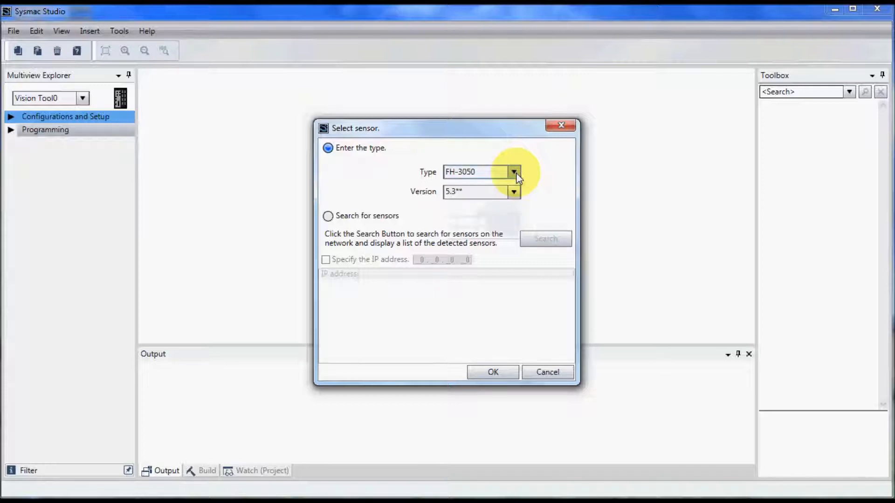
mouse_move(527, 201)
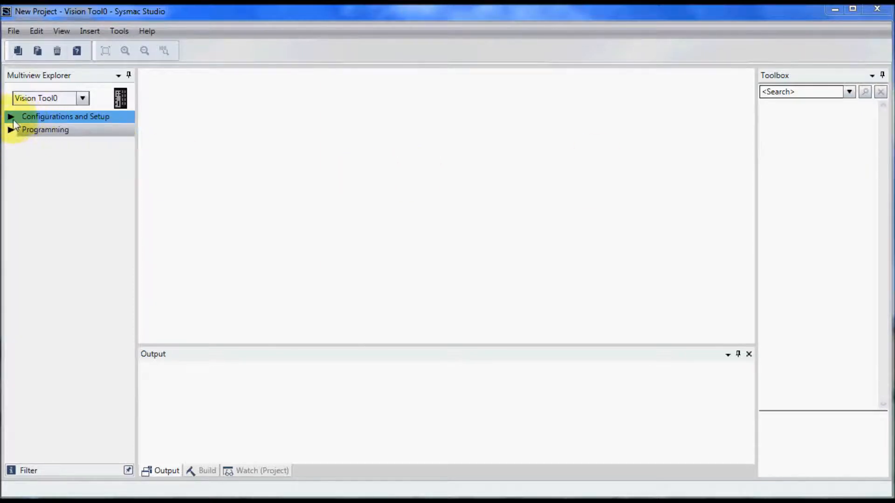
Open Line 0's System data and expand the controller Startup settings.
left_click(8, 117)
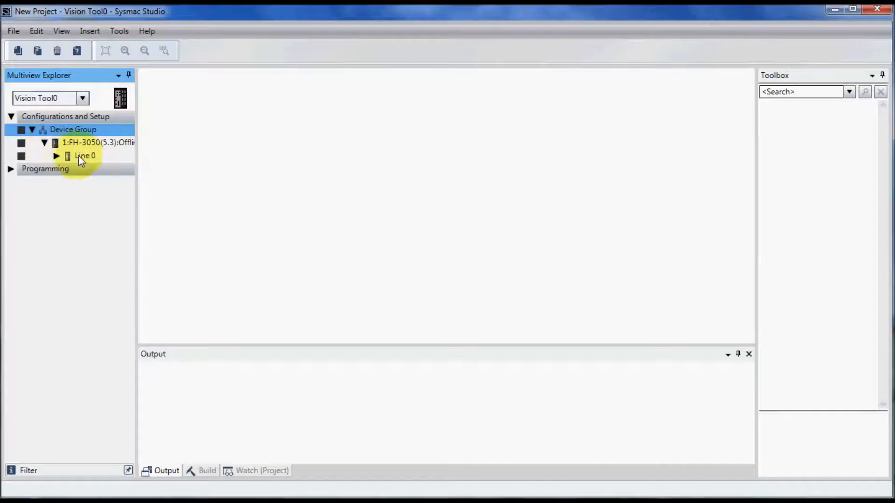
left_click(56, 156)
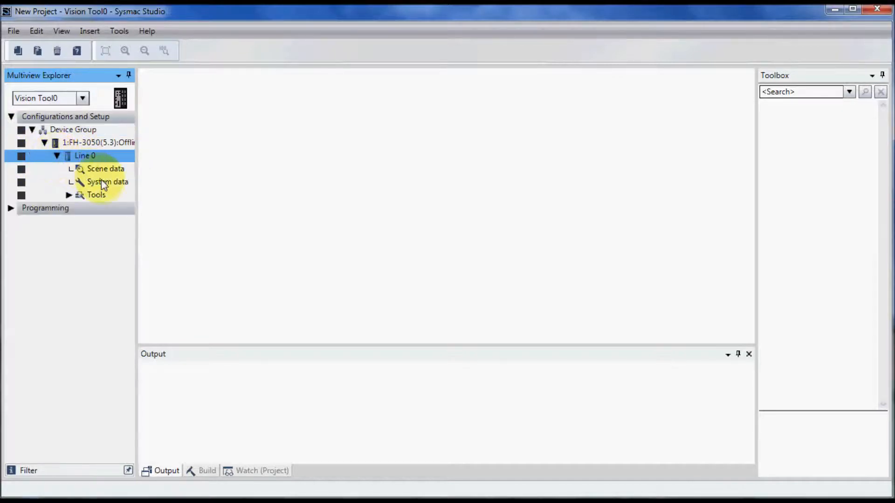
mouse_move(105, 182)
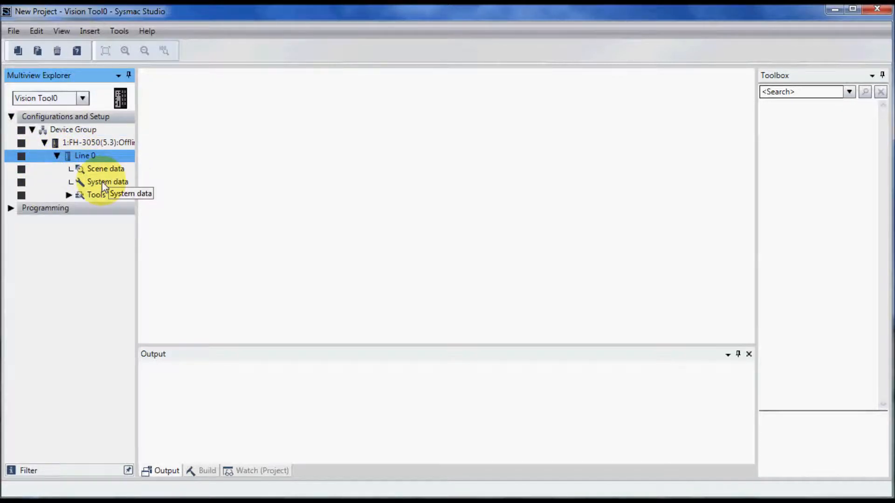
left_click(106, 182)
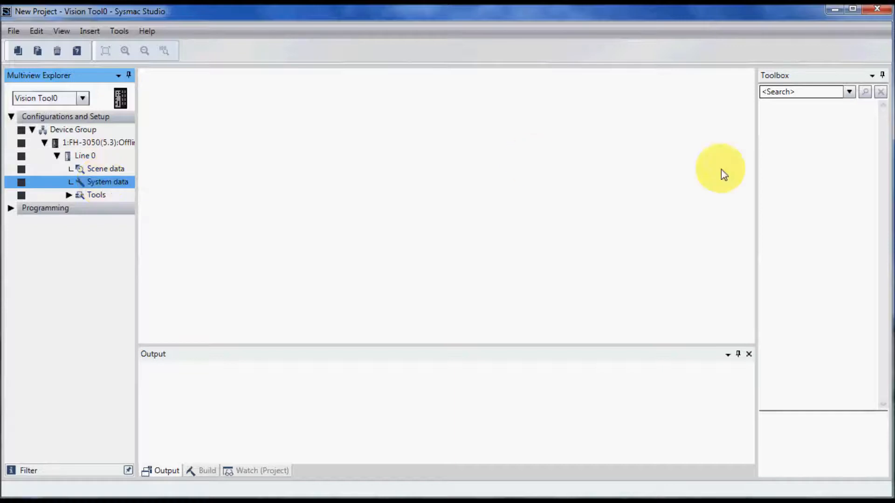
double_click(107, 182)
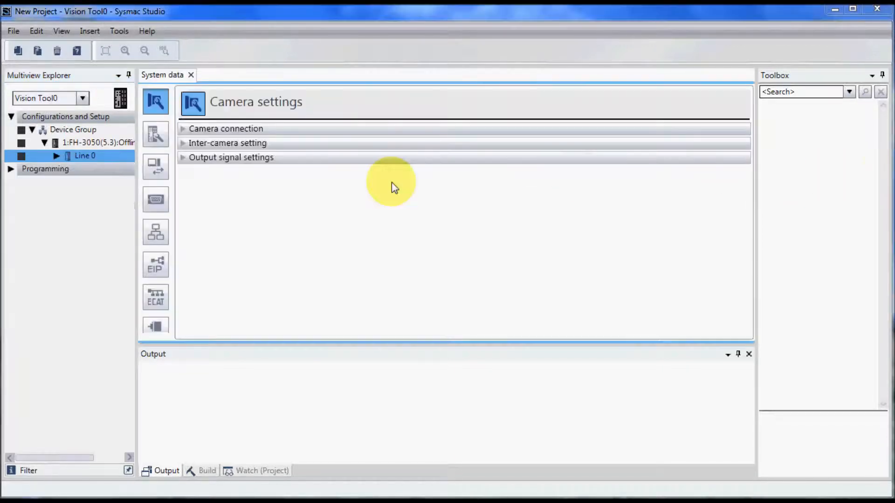
left_click(156, 133)
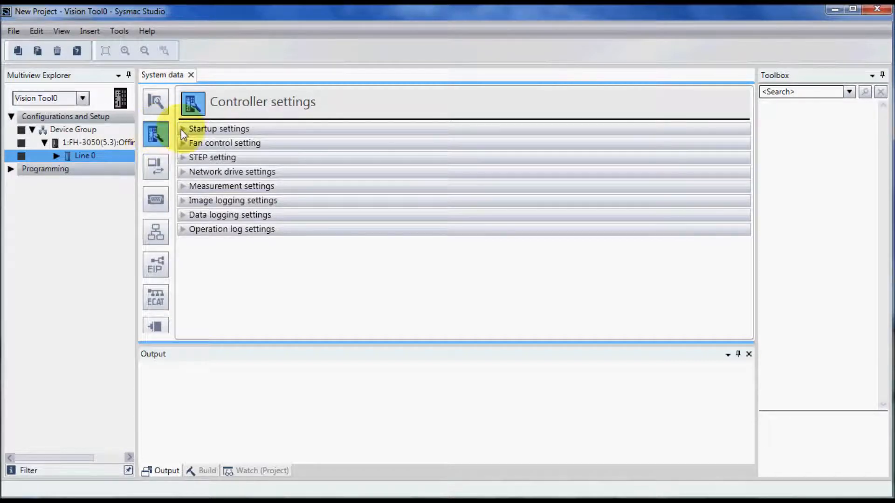
left_click(183, 129)
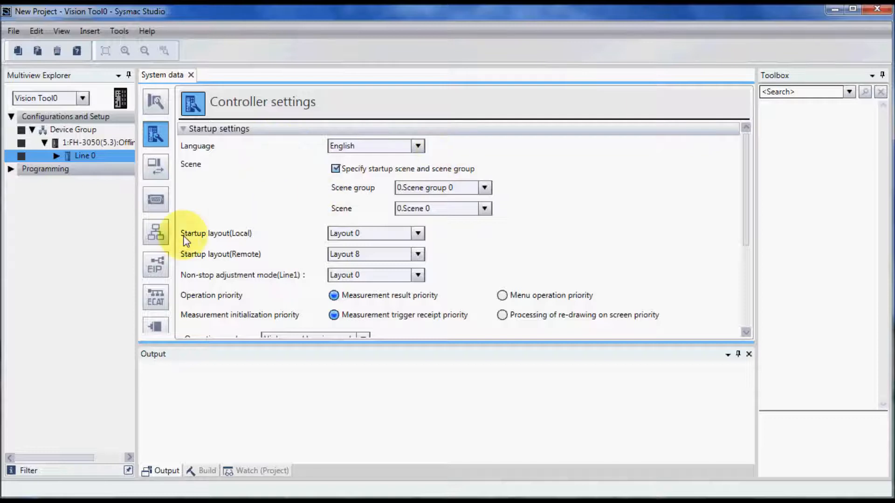
mouse_move(156, 233)
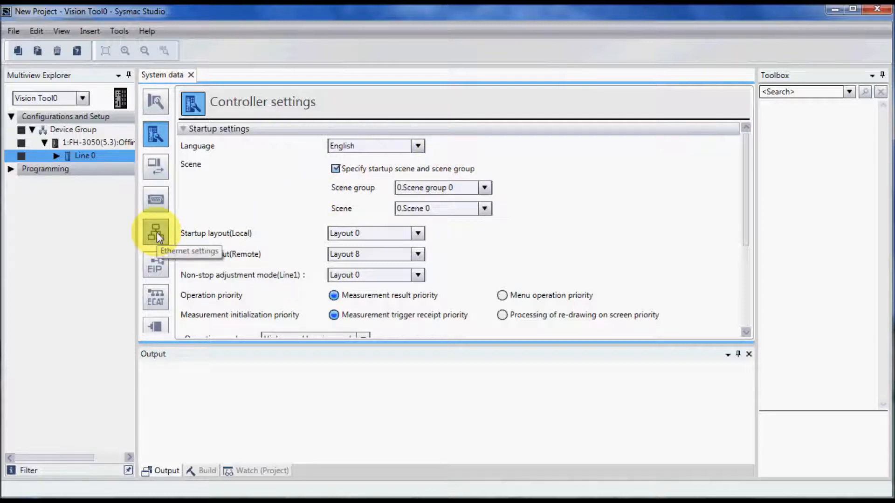
Enter 192.168.250.3 and the new 192.168.250 octets in the Ethernet address settings.
left_click(155, 232)
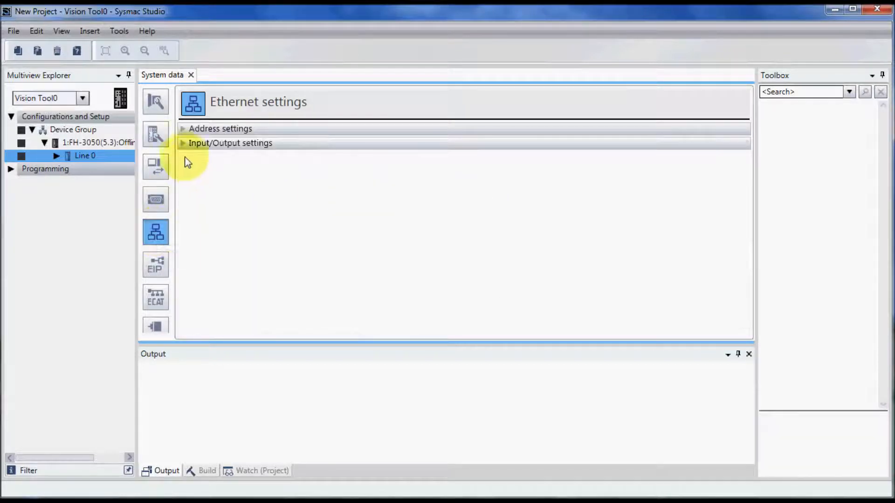
left_click(182, 129)
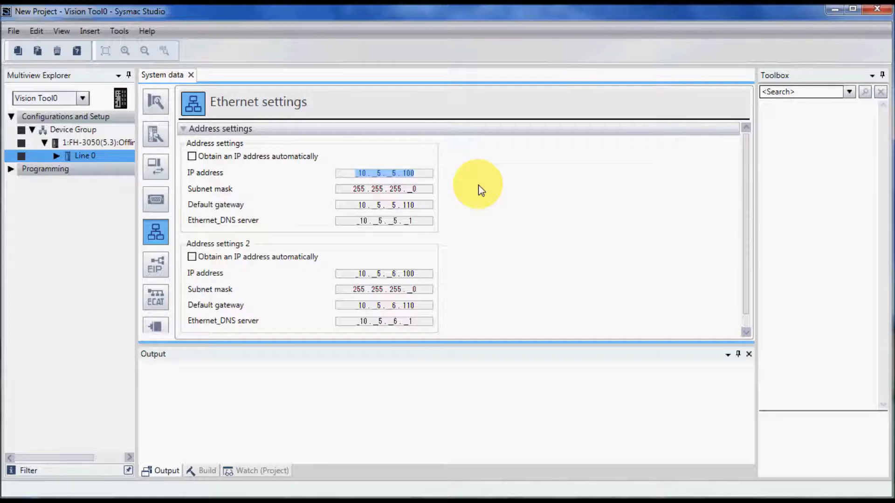
type("192")
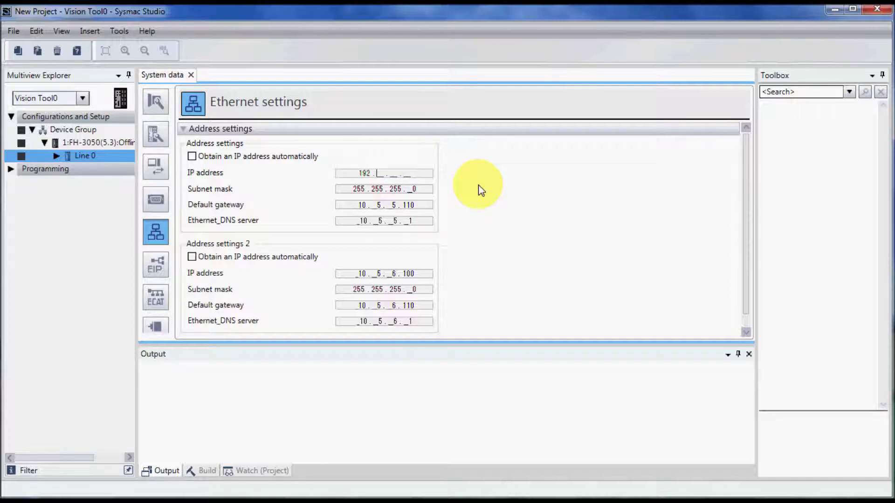
type("168")
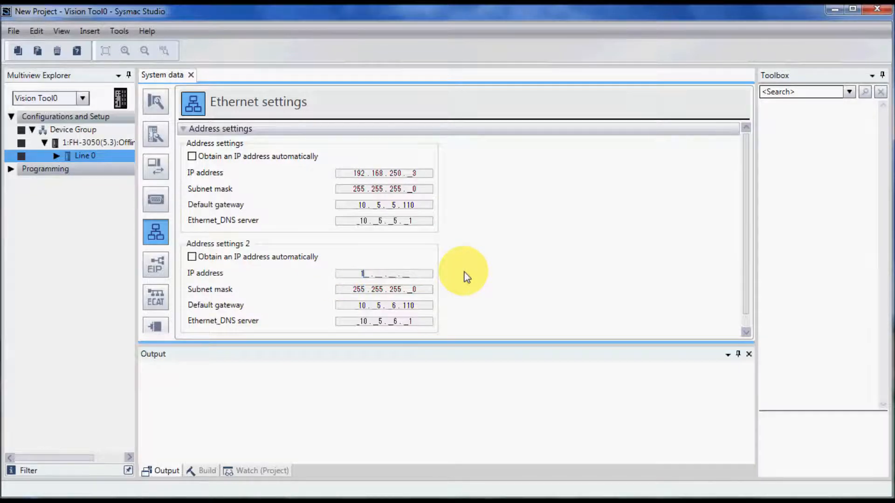
type("192.168")
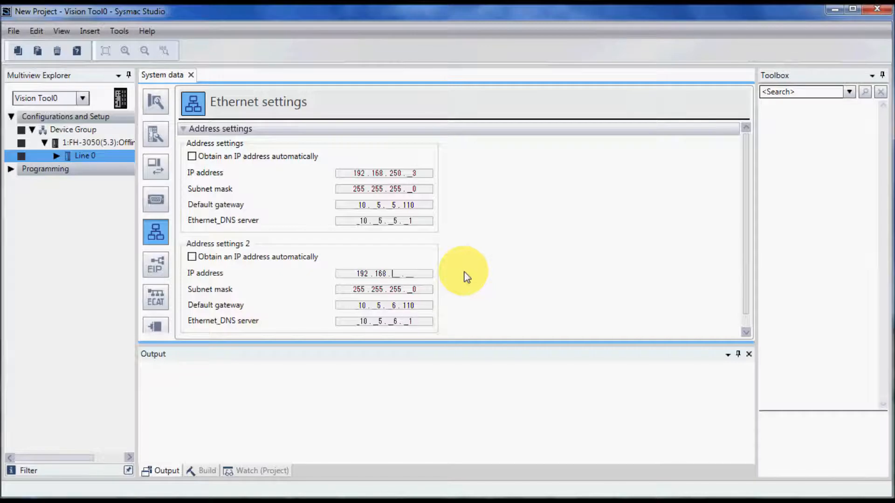
type("250")
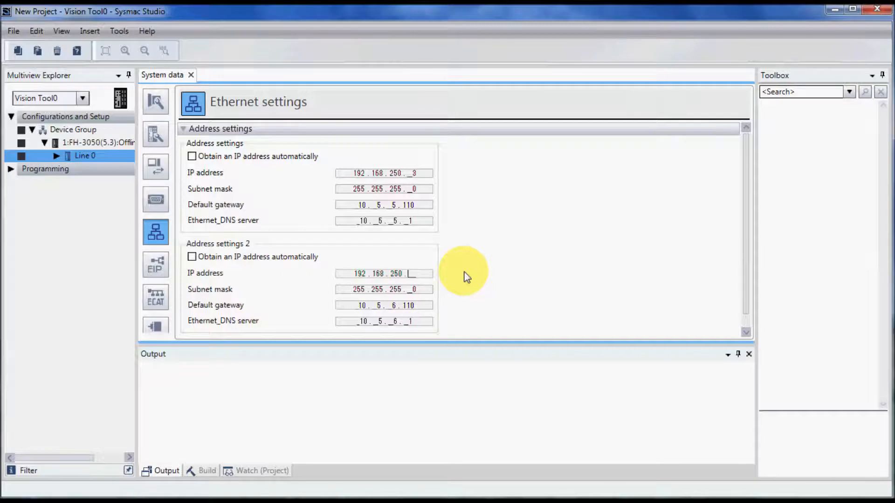
type("004")
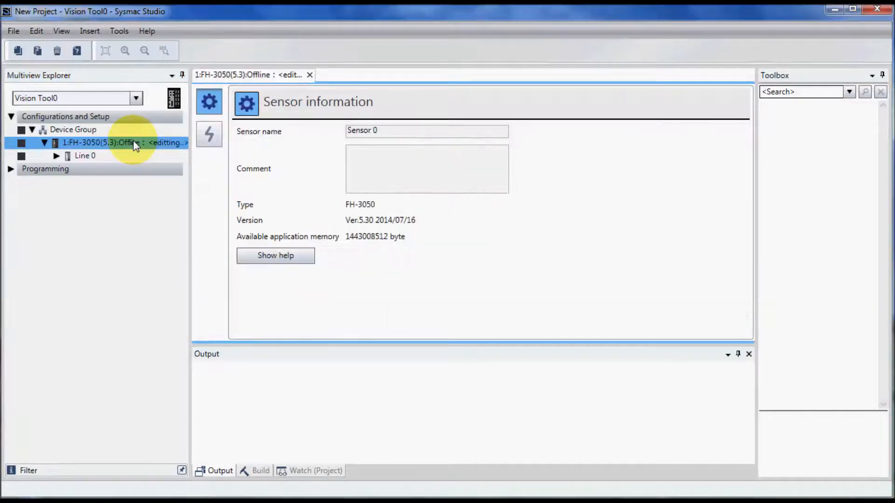
mouse_move(209, 135)
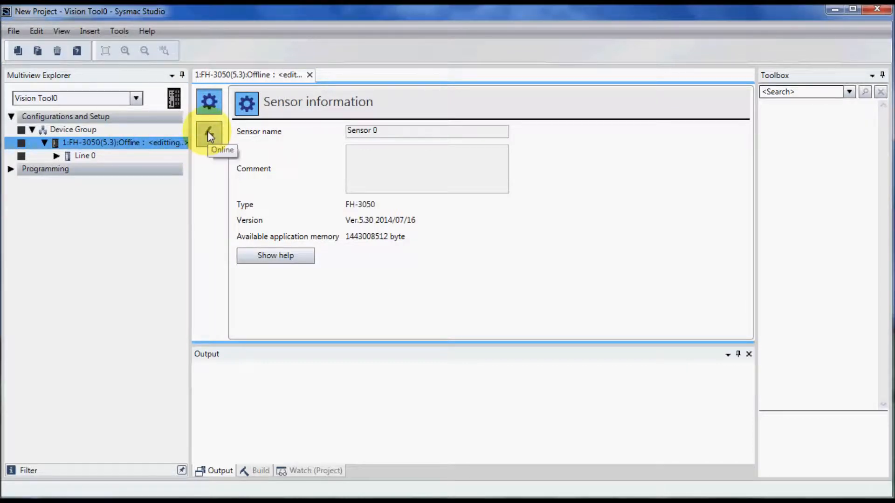
Search for sensors online and connect to the one at 10.5.5.100.
left_click(210, 135)
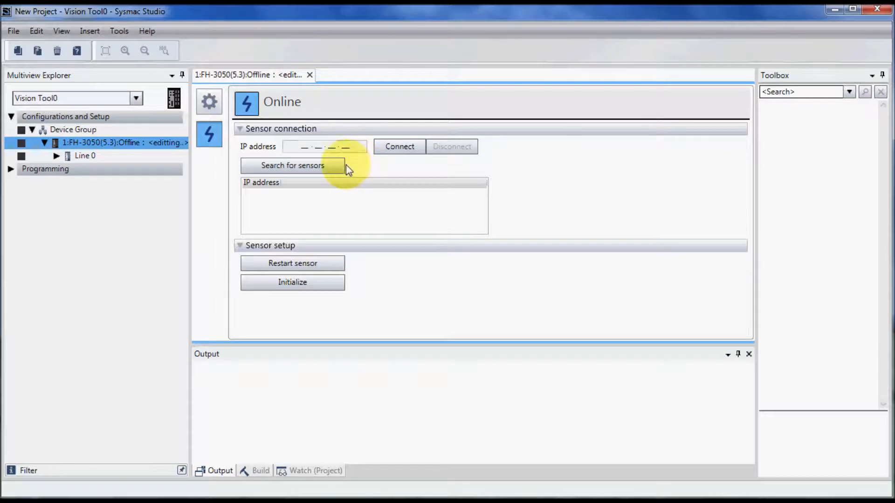
left_click(293, 166)
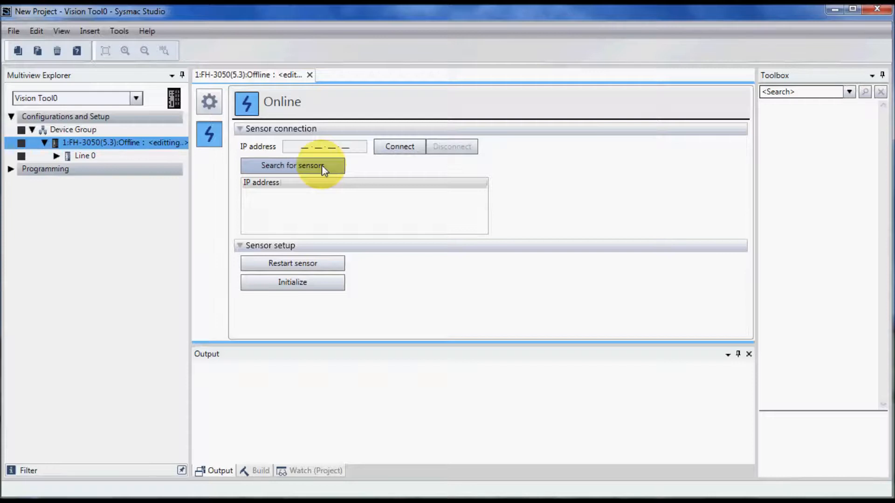
mouse_move(383, 167)
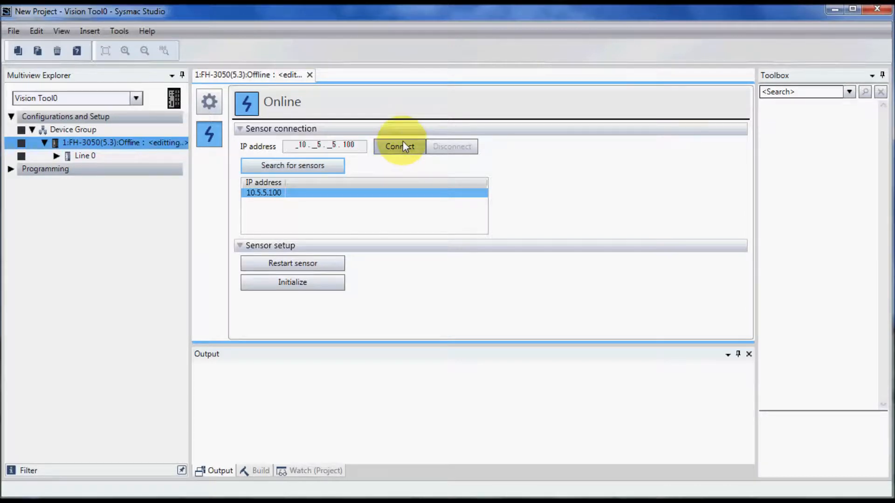
left_click(399, 146)
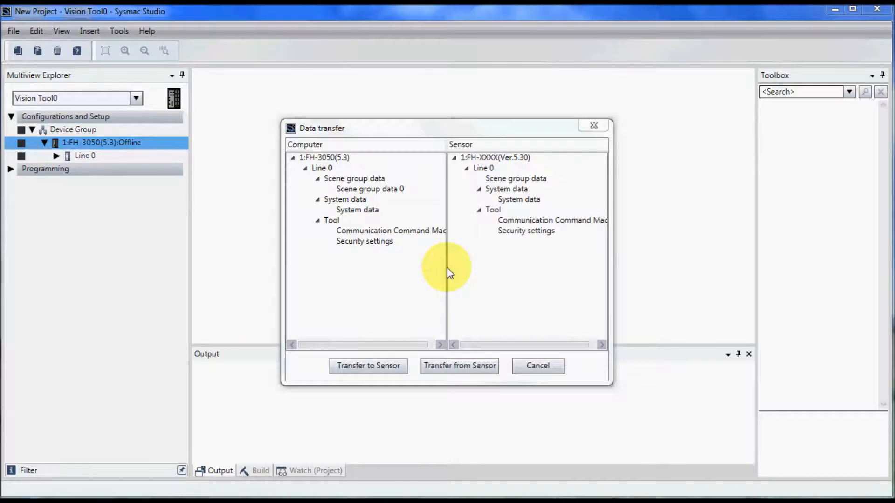
mouse_move(437, 268)
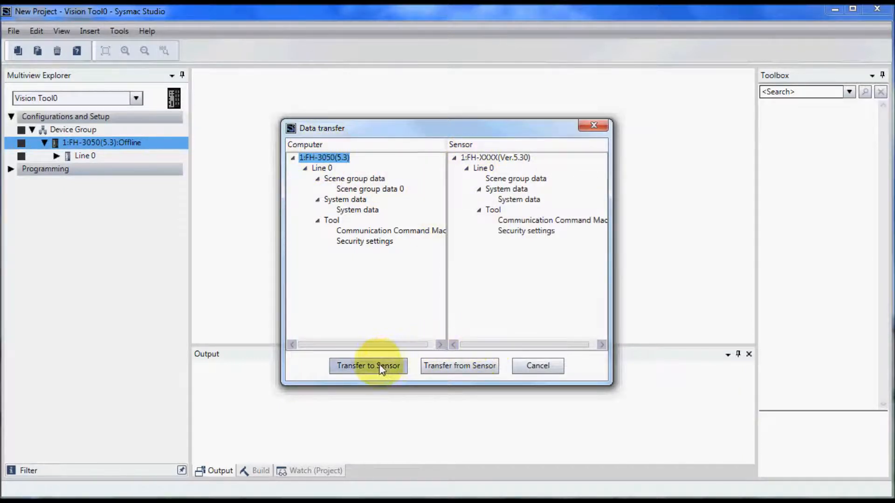
mouse_move(367, 346)
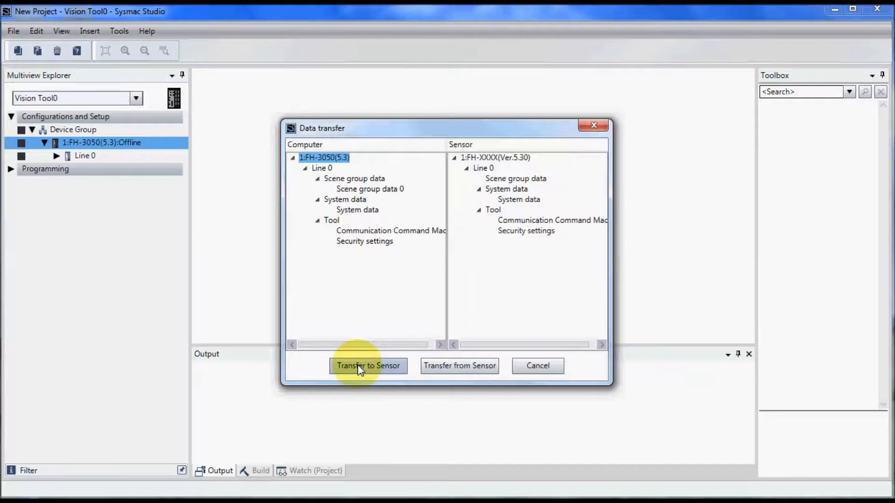
Transfer the project to the sensor, confirm the stop, and dismiss restart and time-out messages.
left_click(368, 366)
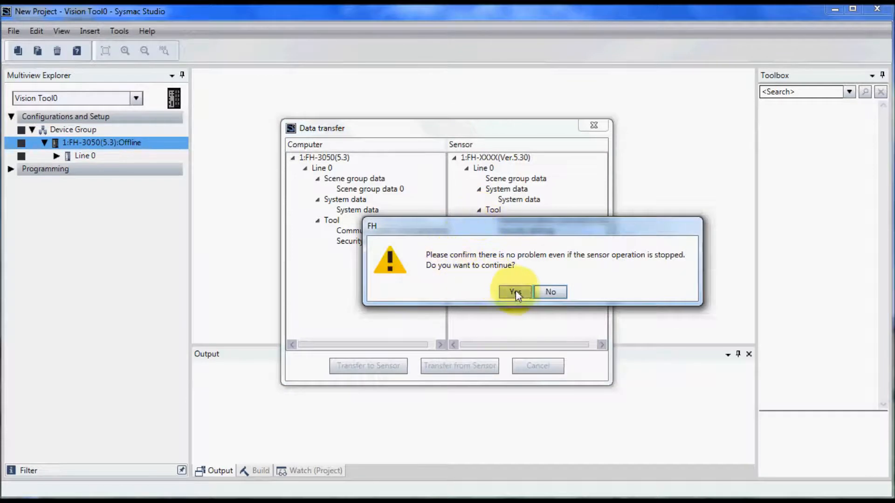
left_click(515, 292)
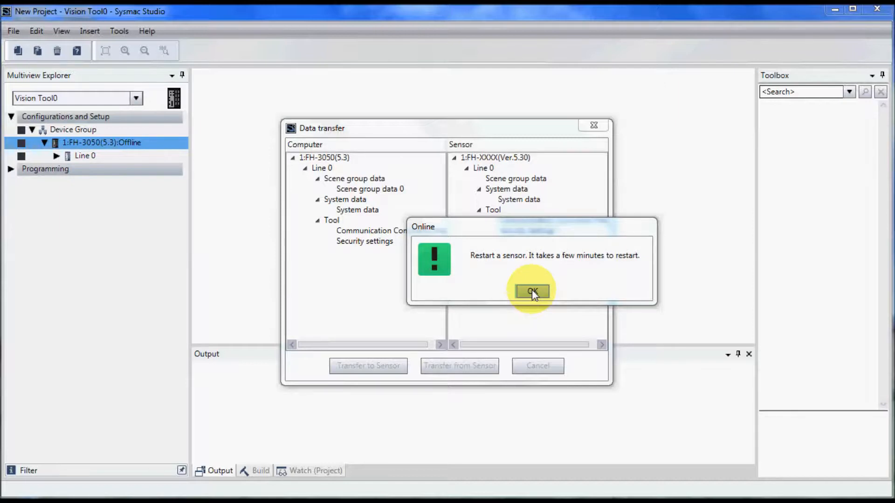
left_click(533, 291)
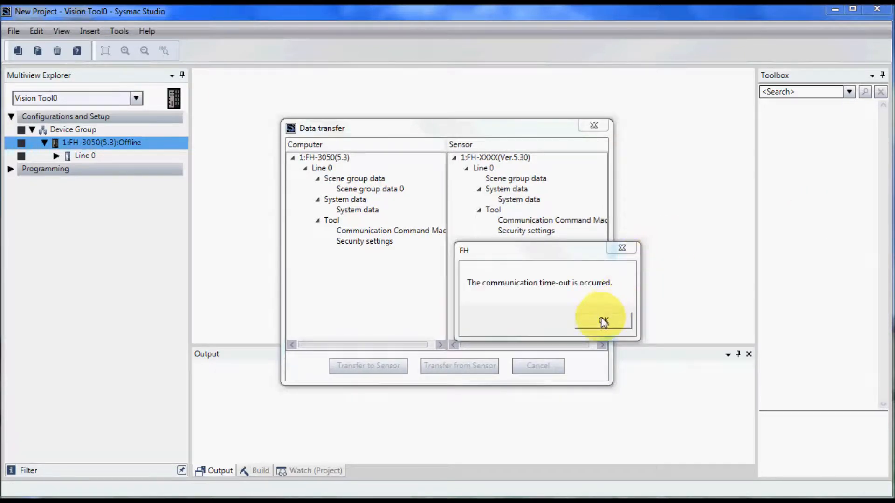
left_click(602, 322)
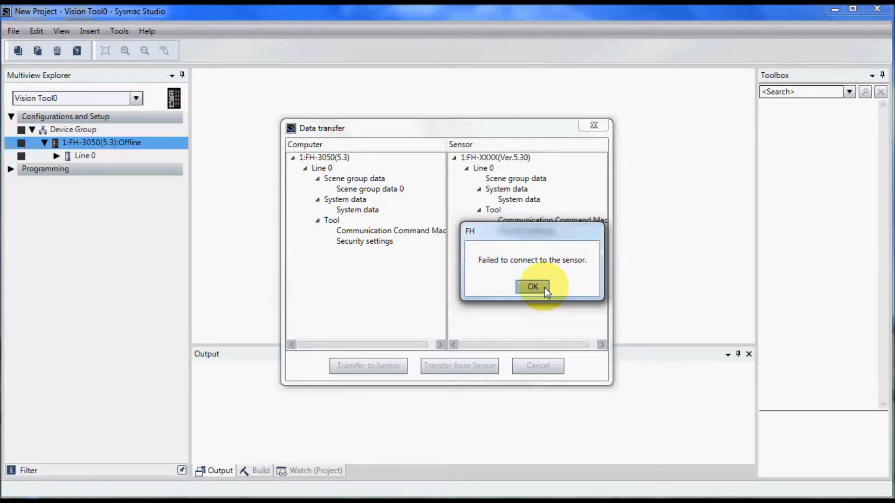
left_click(533, 287)
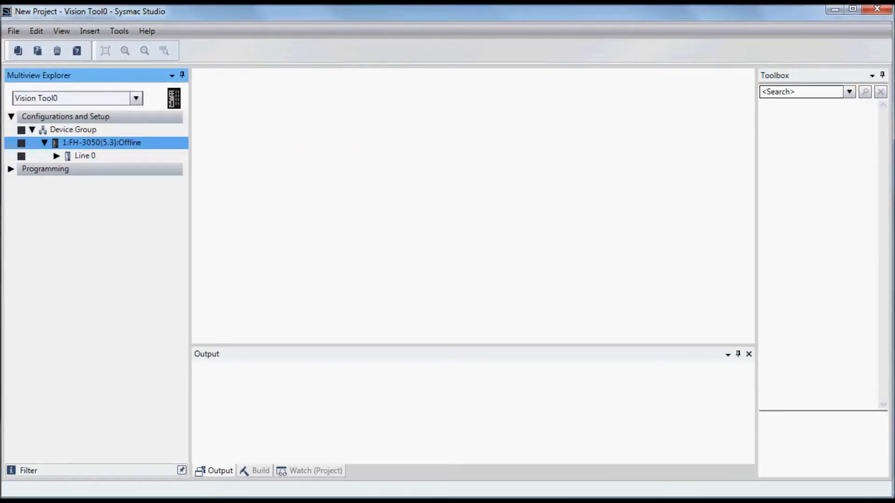
Search again, connect to 192.168.250.3, and accept the camera mismatch warning.
double_click(98, 143)
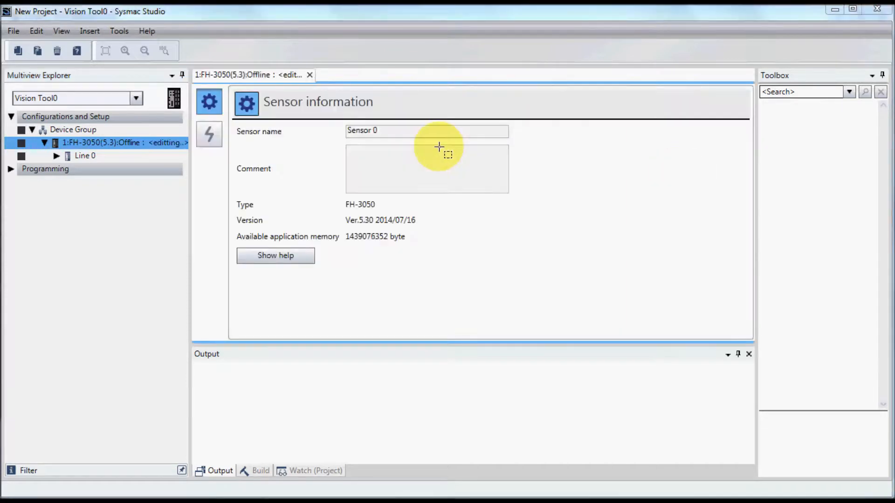
left_click(208, 134)
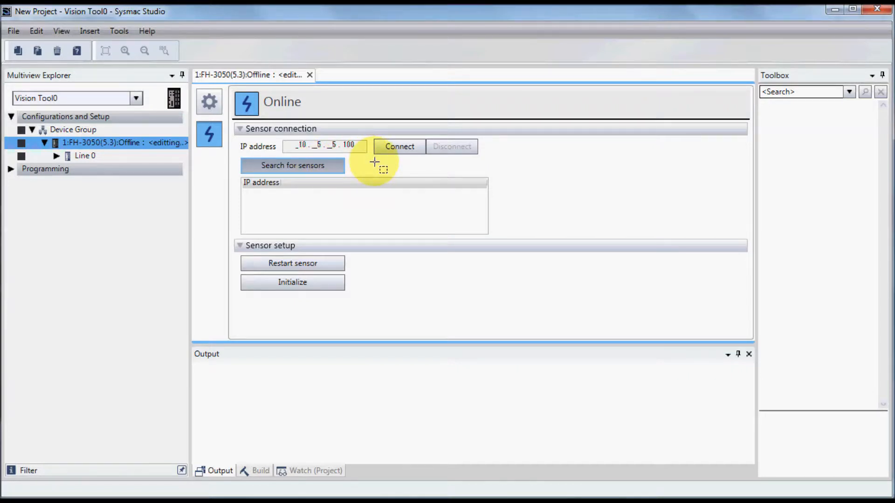
left_click(292, 165)
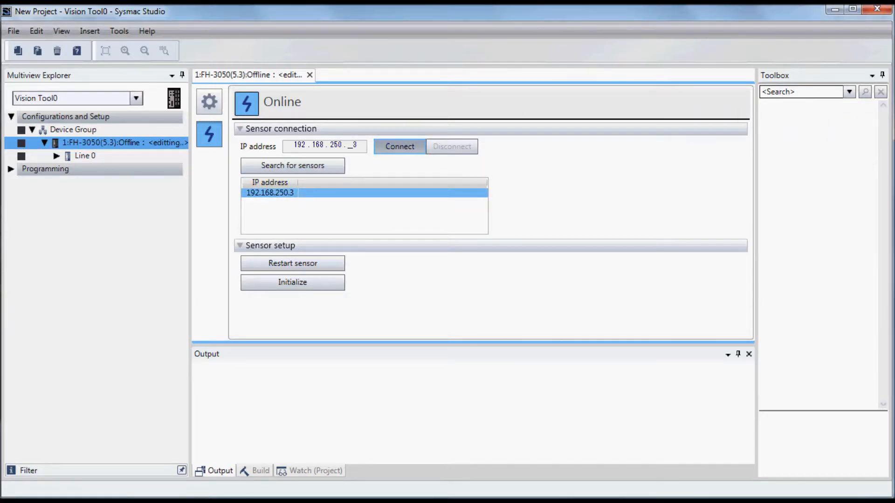
left_click(399, 146)
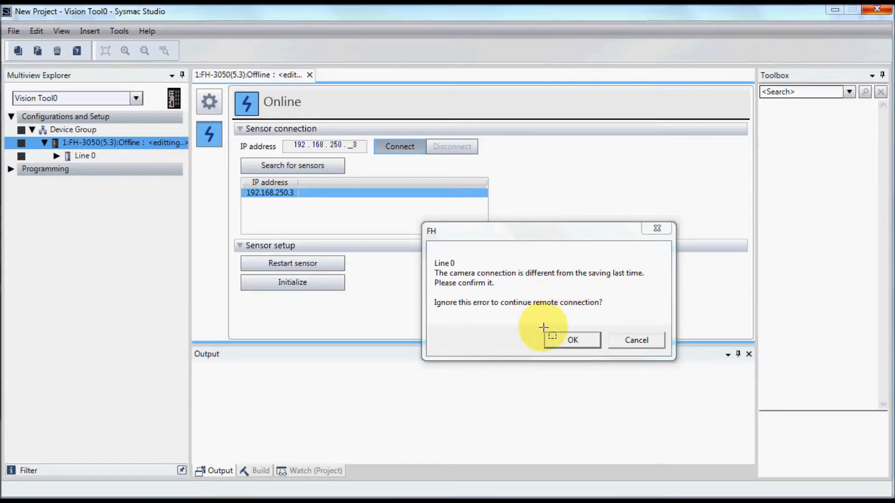
left_click(573, 340)
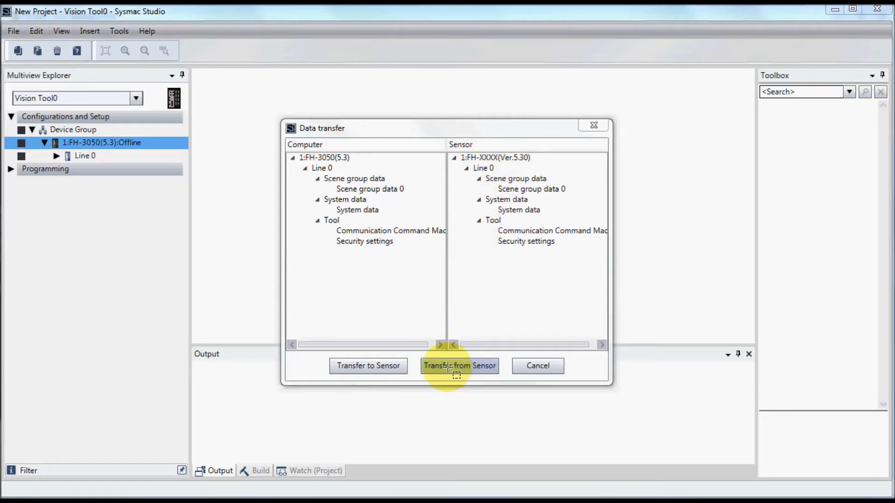
Transfer data from the sensor, overwriting the computer's project copy.
left_click(460, 366)
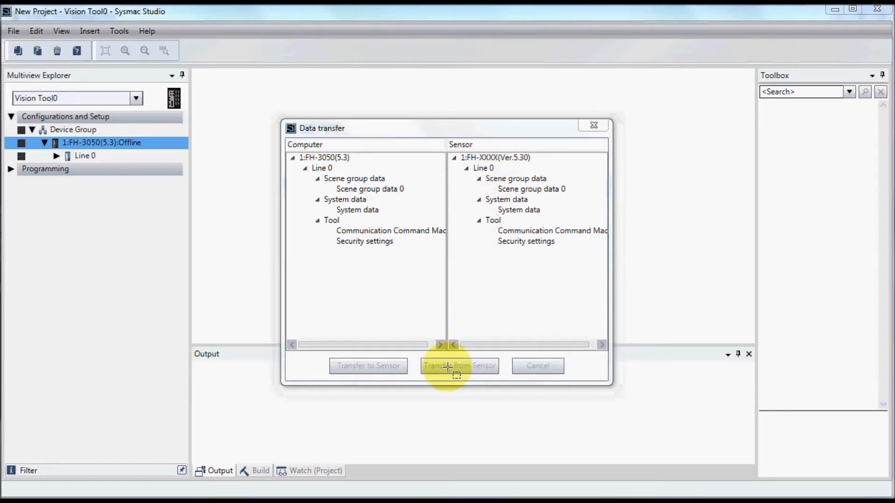
left_click(459, 366)
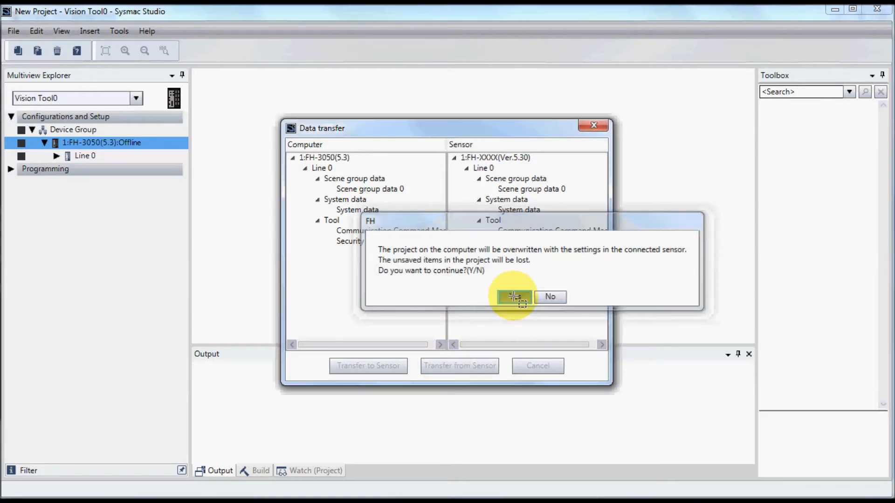
left_click(513, 297)
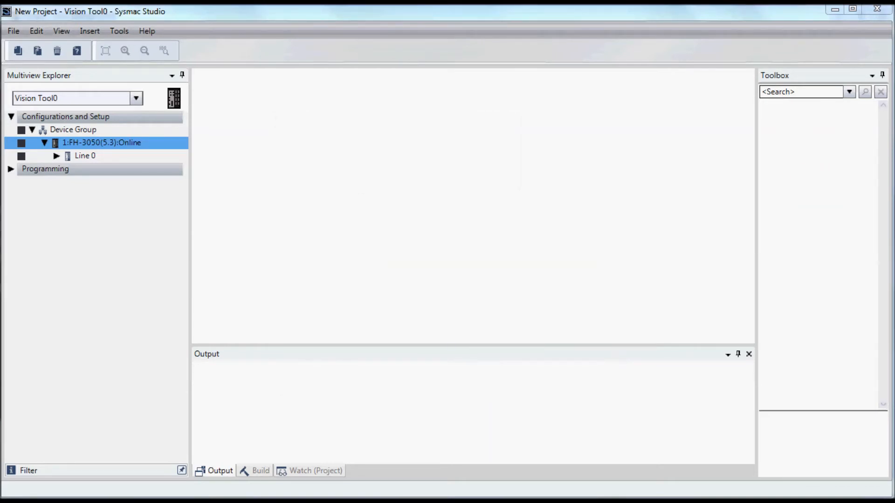